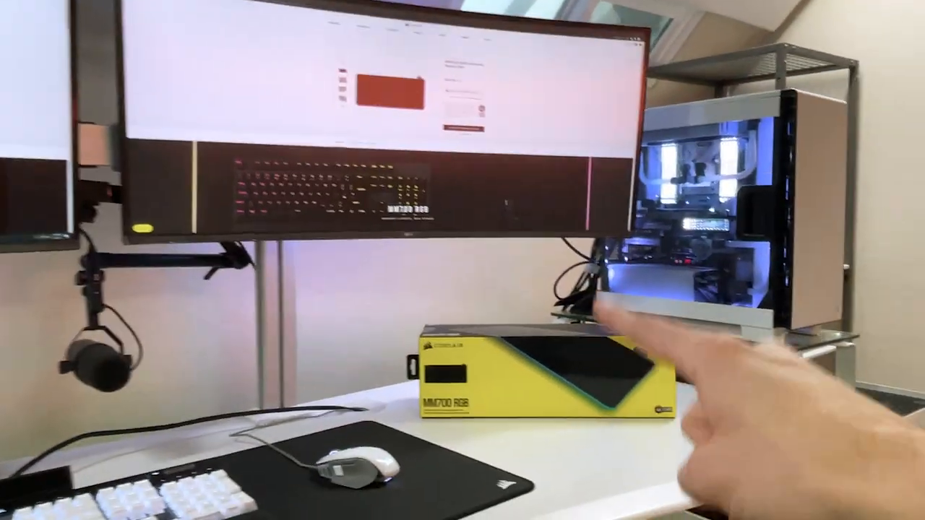
pyautogui.click(672, 460)
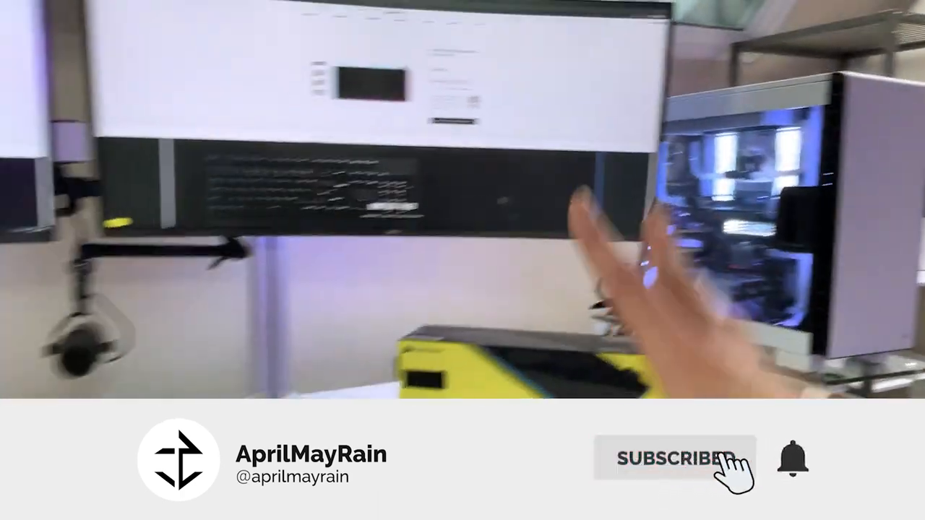